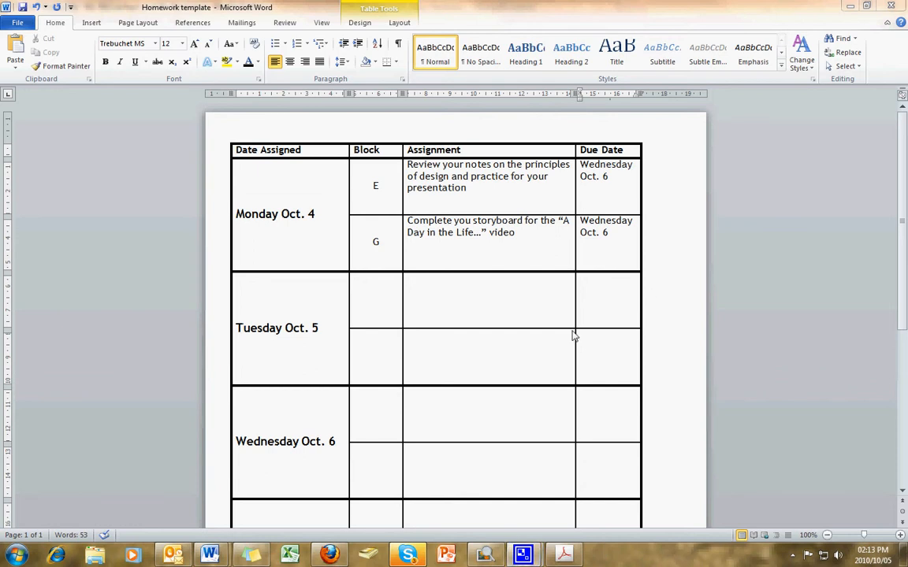
pyautogui.moveTo(574, 334)
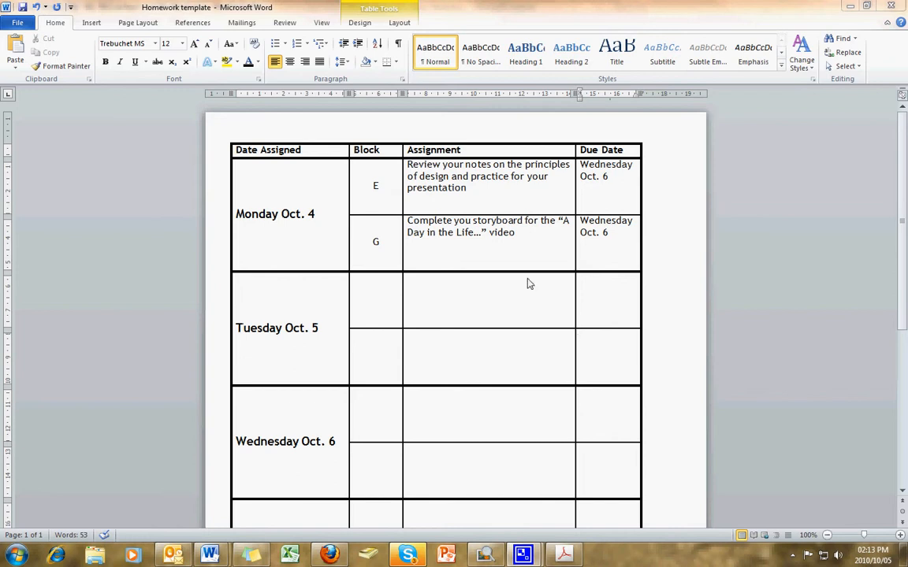
pyautogui.moveTo(350, 261)
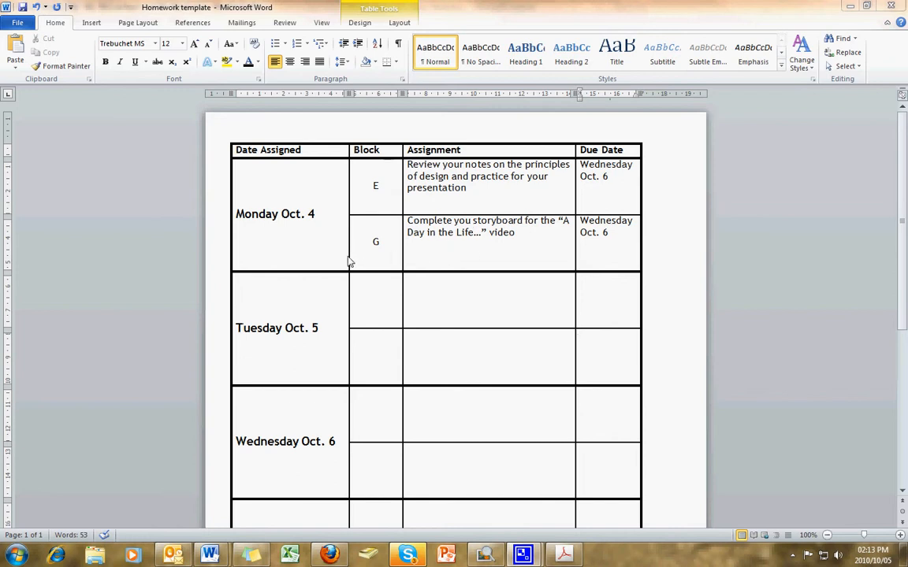
pyautogui.moveTo(401, 253)
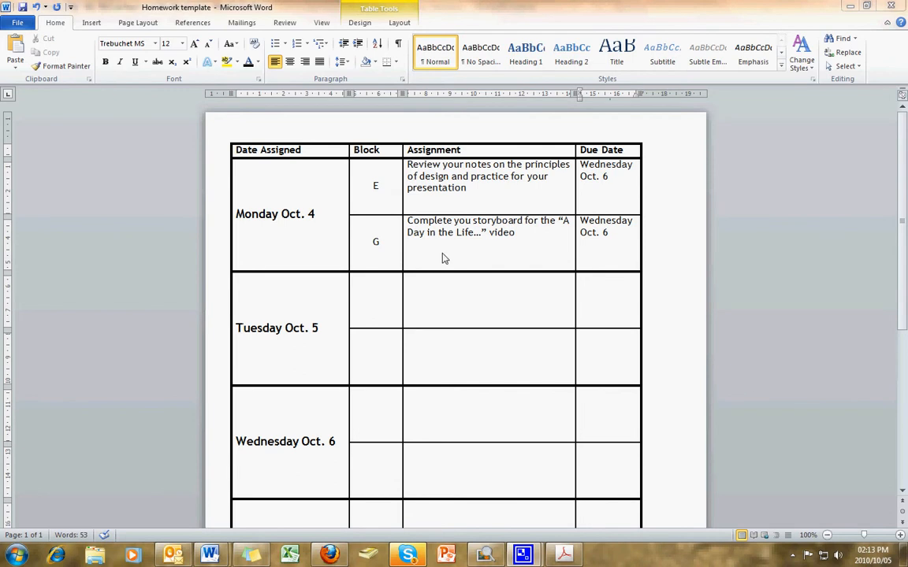
pyautogui.moveTo(452, 238)
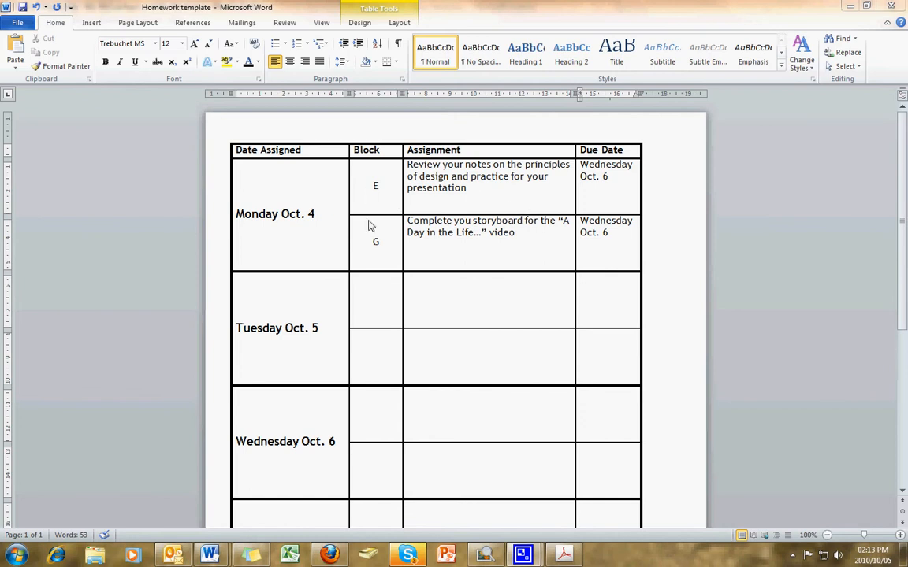
pyautogui.moveTo(457, 203)
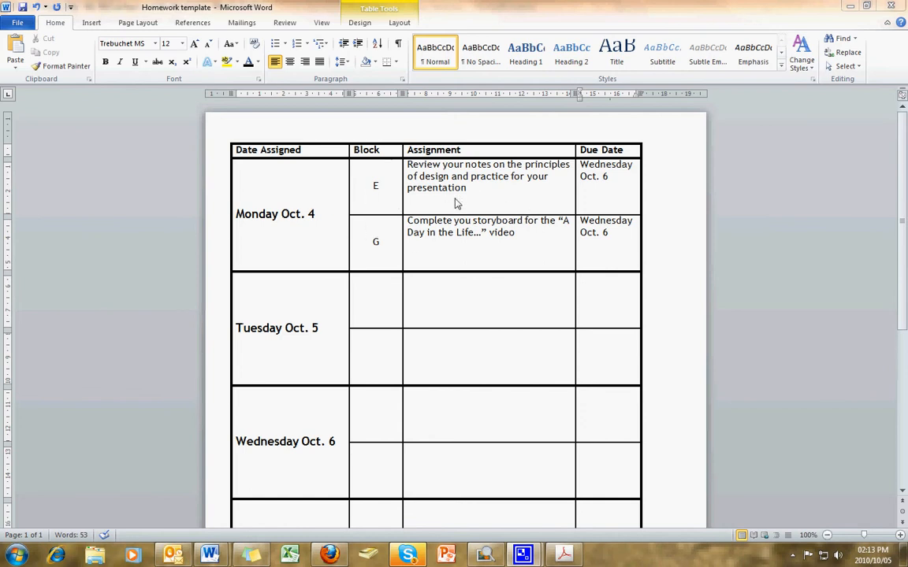
pyautogui.moveTo(331, 271)
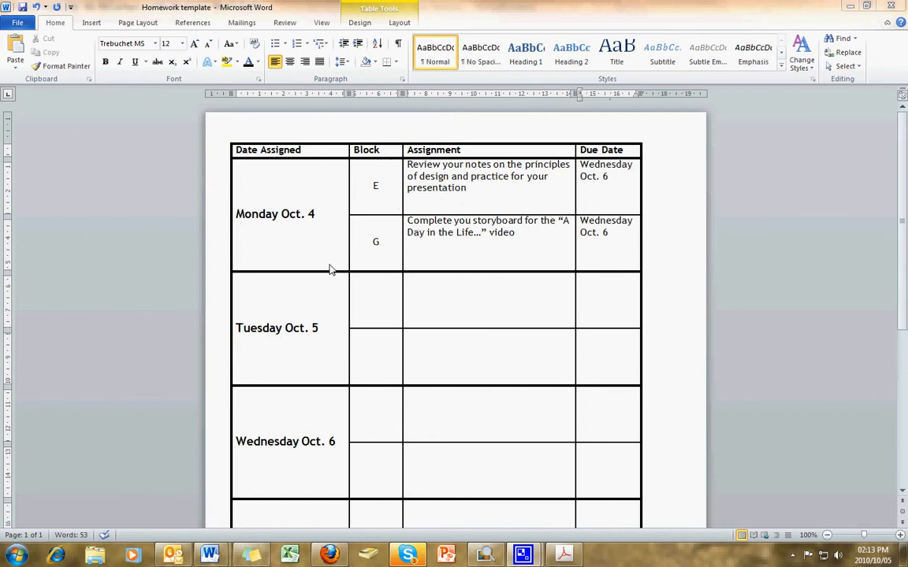
pyautogui.moveTo(475, 249)
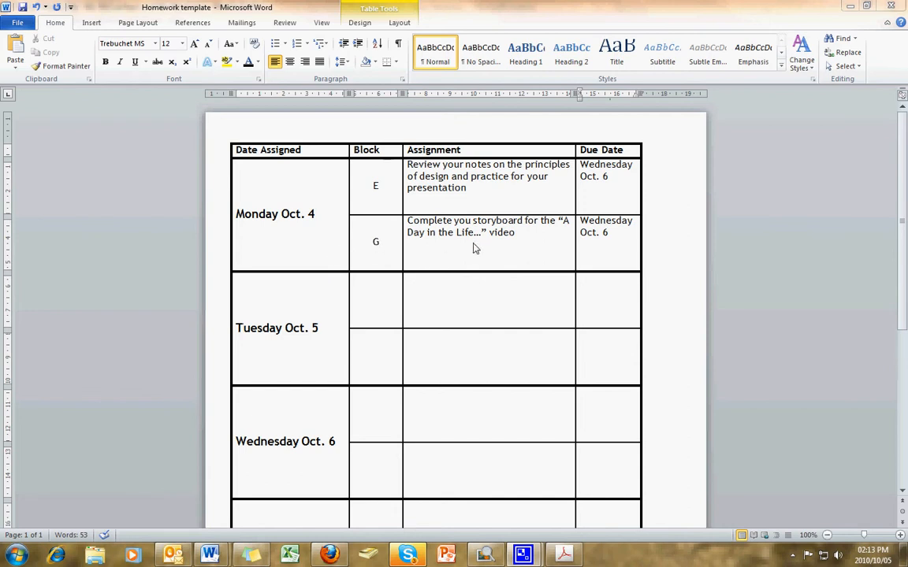
pyautogui.moveTo(271, 172)
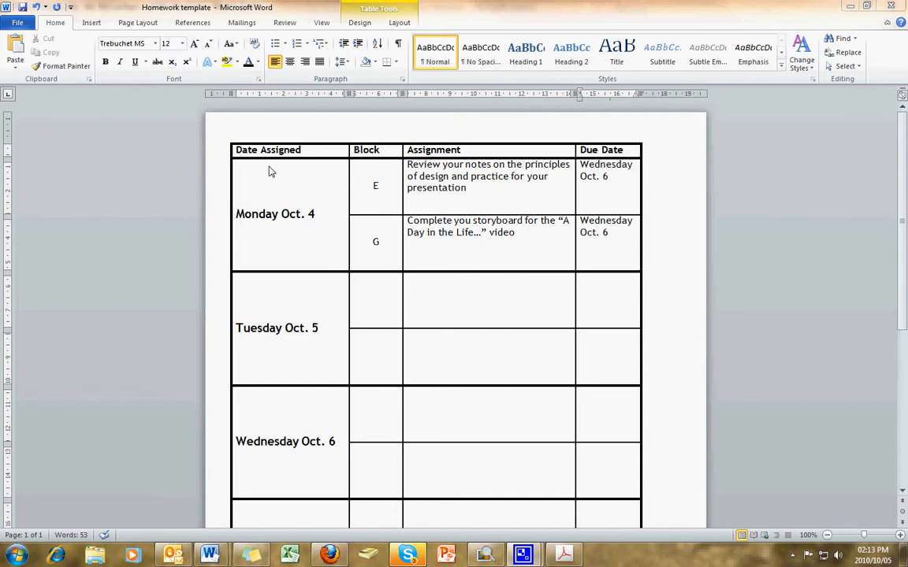
pyautogui.moveTo(272, 167)
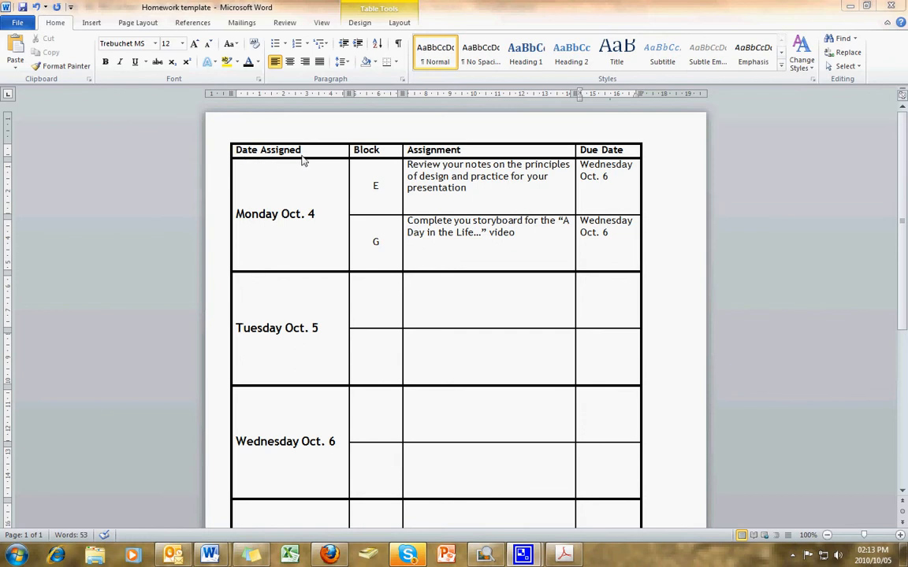
pyautogui.moveTo(377, 208)
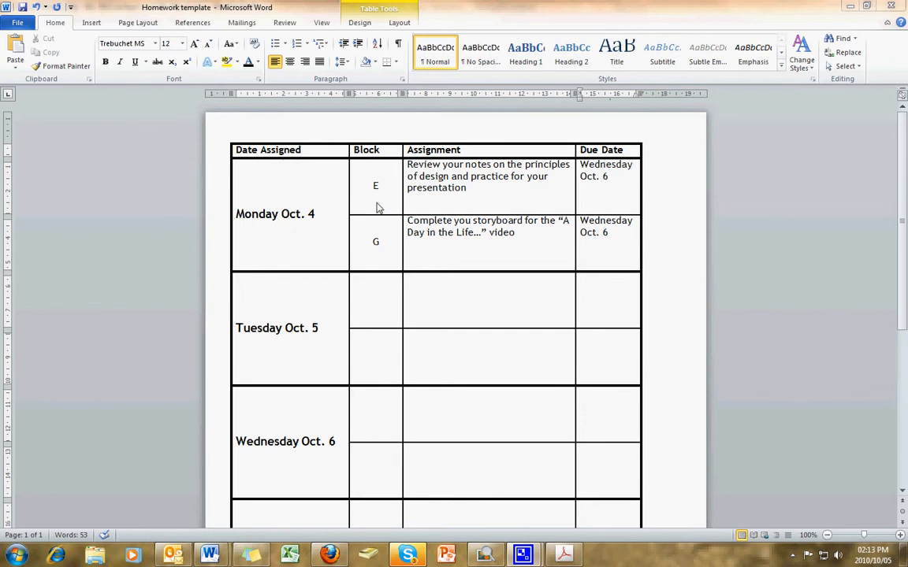
pyautogui.moveTo(631, 196)
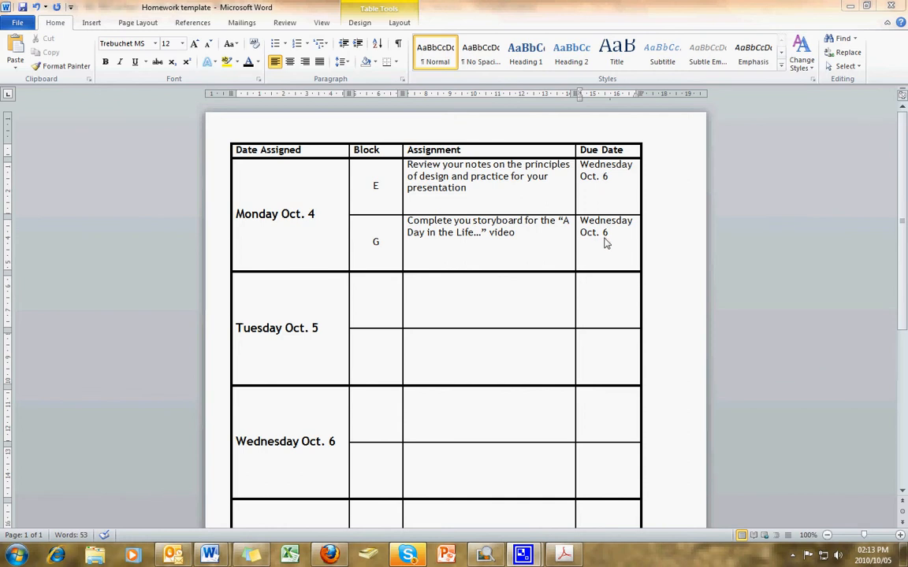
pyautogui.moveTo(382, 196)
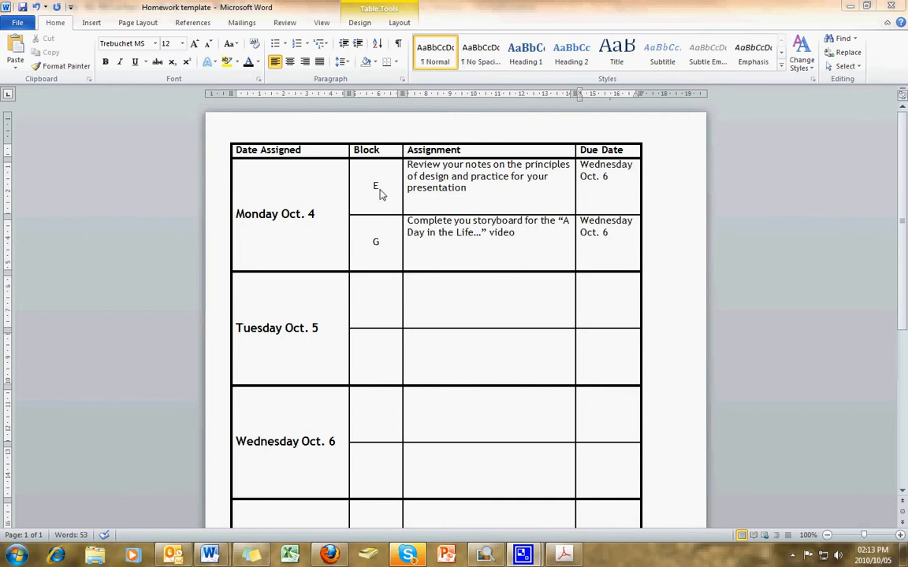
pyautogui.moveTo(381, 245)
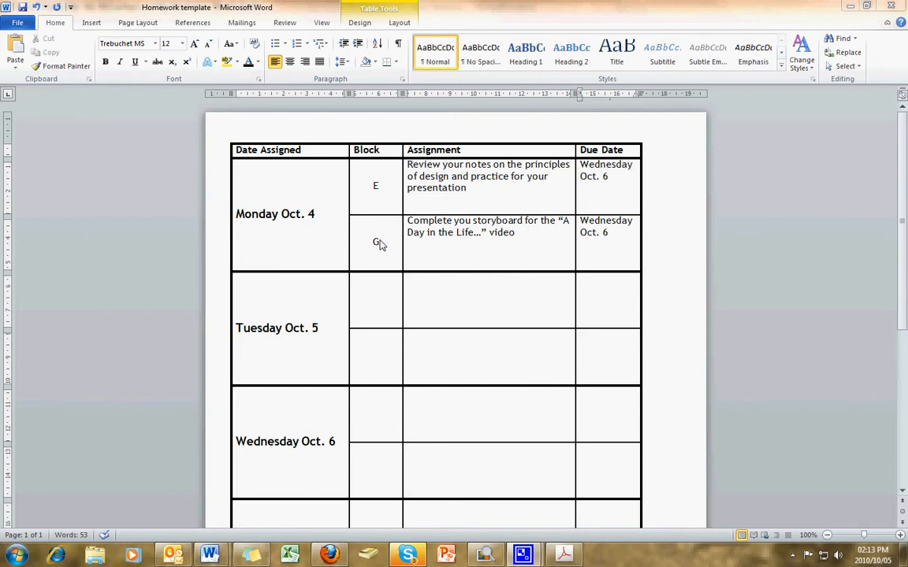
pyautogui.moveTo(555, 243)
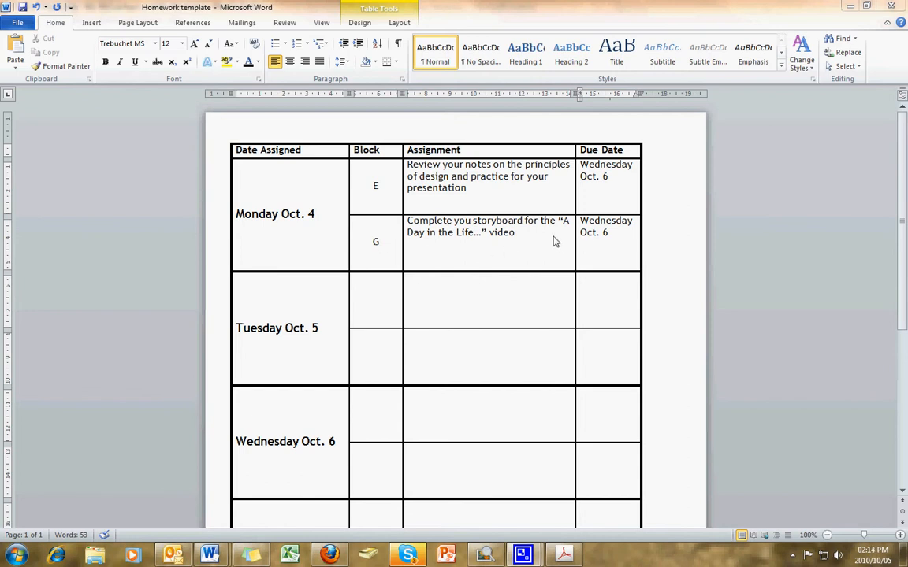
pyautogui.moveTo(511, 239)
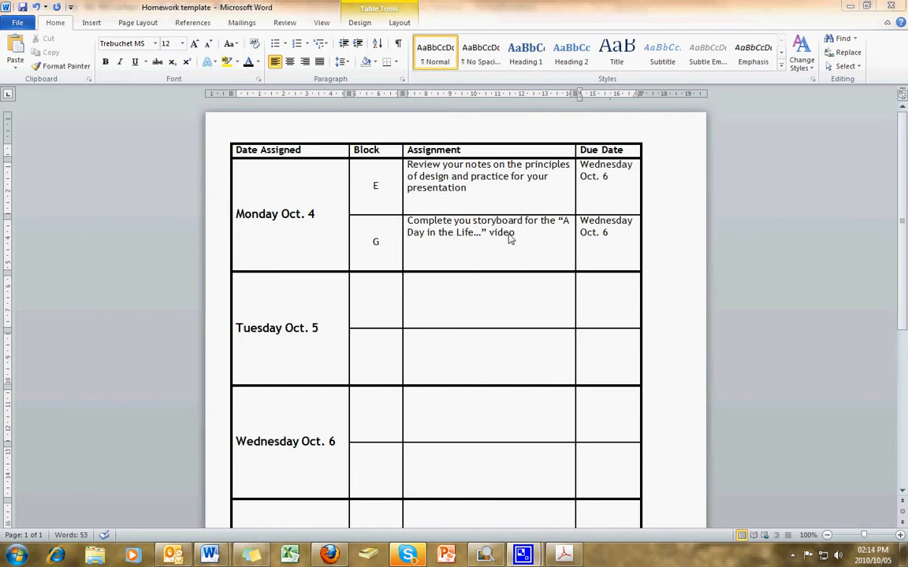
pyautogui.moveTo(461, 254)
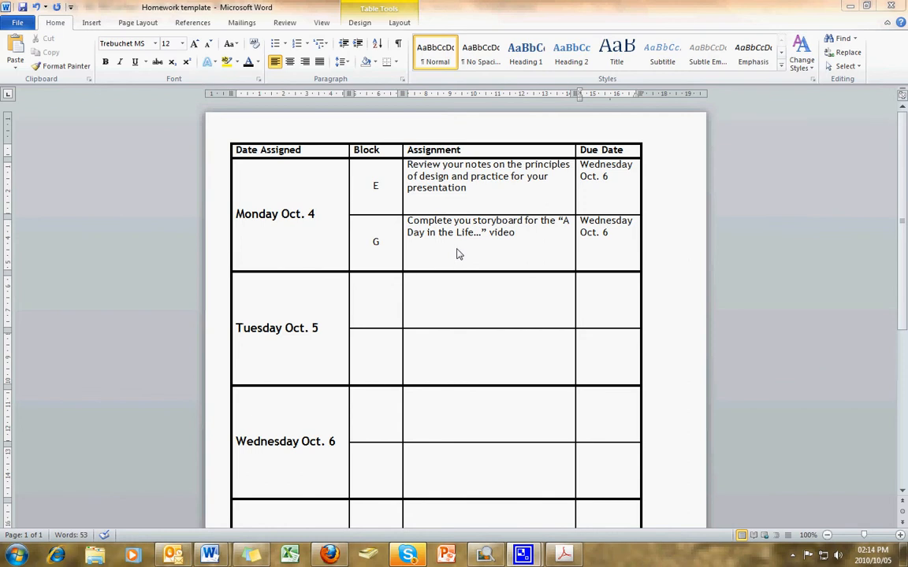
pyautogui.moveTo(599, 251)
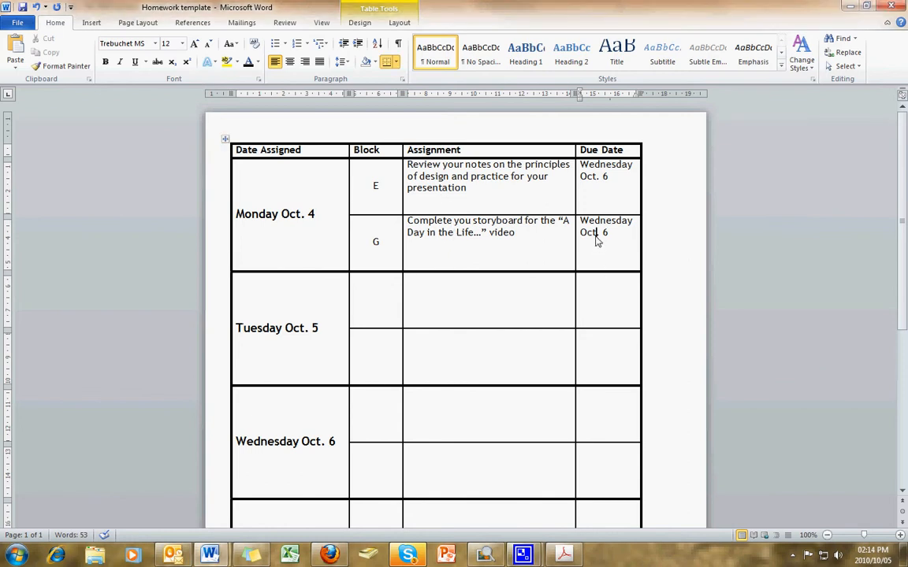
# Insert an empty row below the G block row for Monday Oct. 4 and move into its date cell.
pyautogui.rightClick(598, 233)
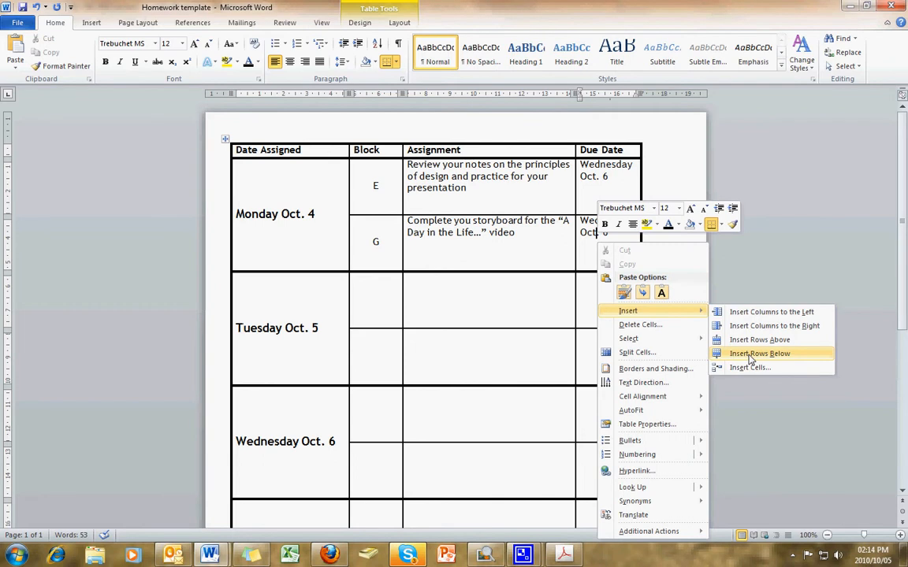
pyautogui.click(758, 353)
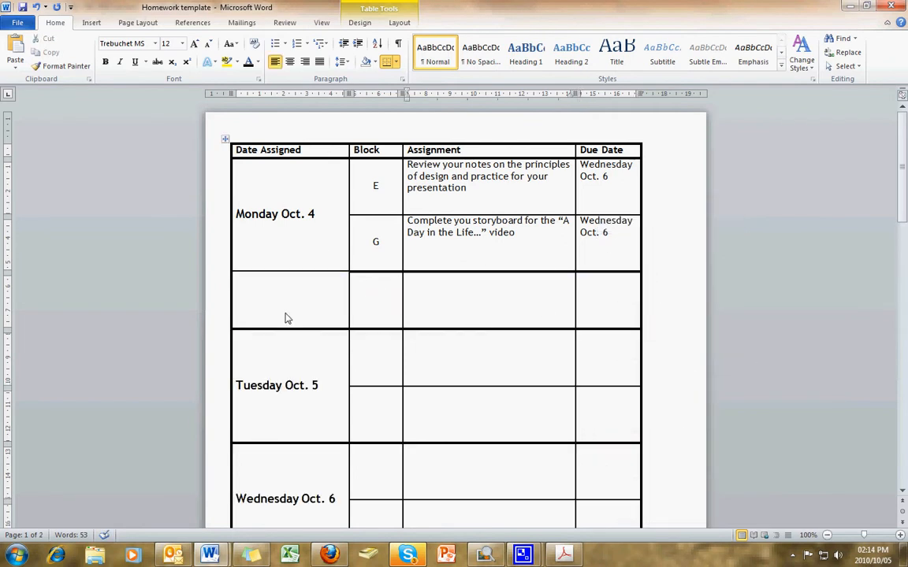
pyautogui.click(281, 215)
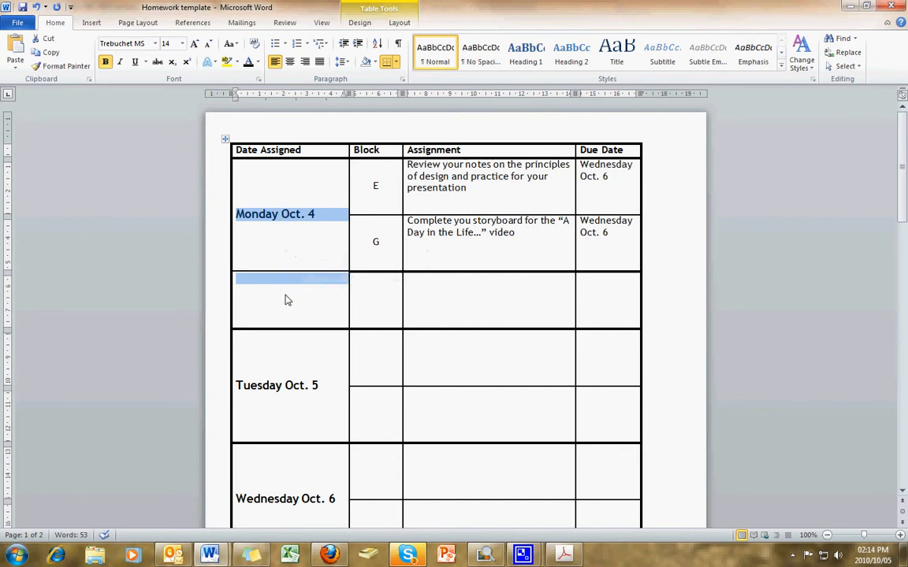
# Merge the new row's date cell into Monday Oct. 4 and mark its block as F.
pyautogui.rightClick(287, 214)
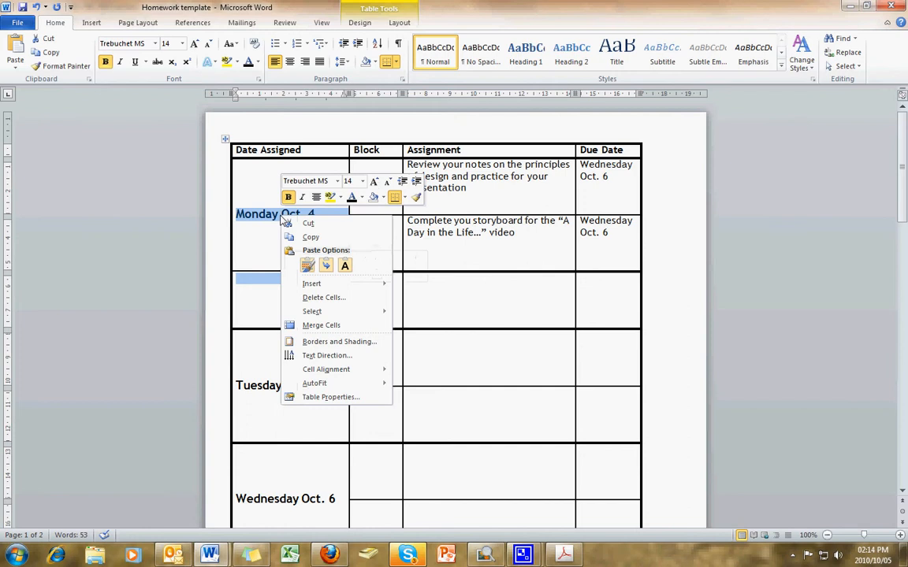
pyautogui.moveTo(312, 283)
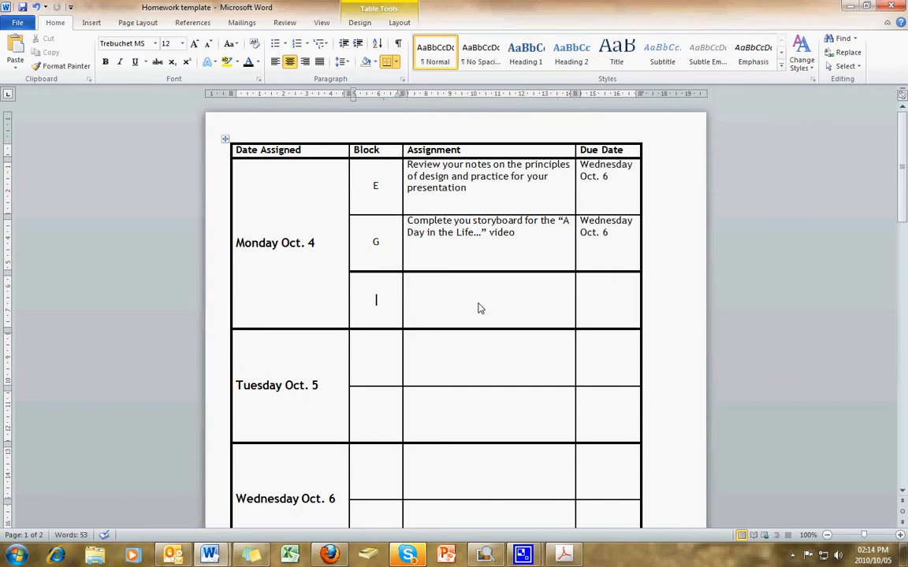
pyautogui.write('F')
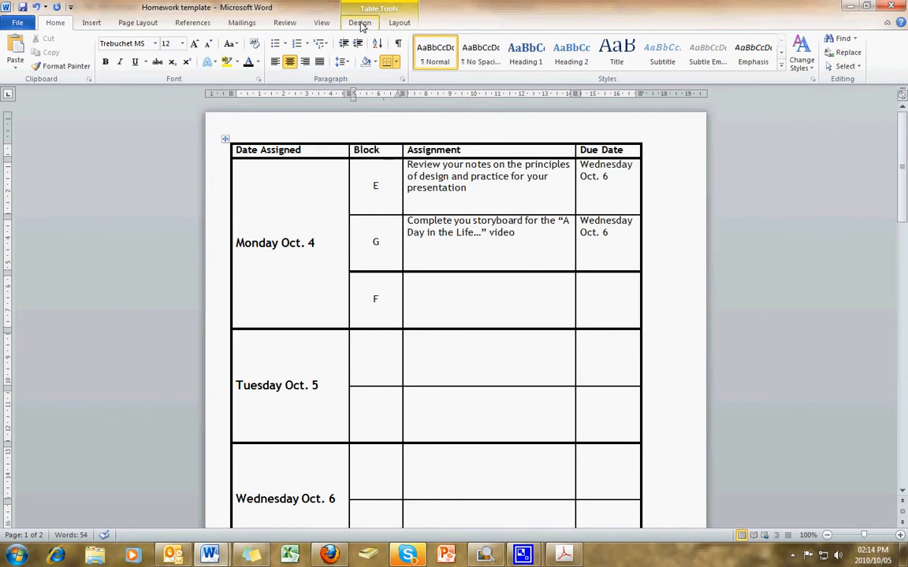
# Activate the border-drawing pen with a 1½ pt line weight from the table design tools.
pyautogui.click(359, 22)
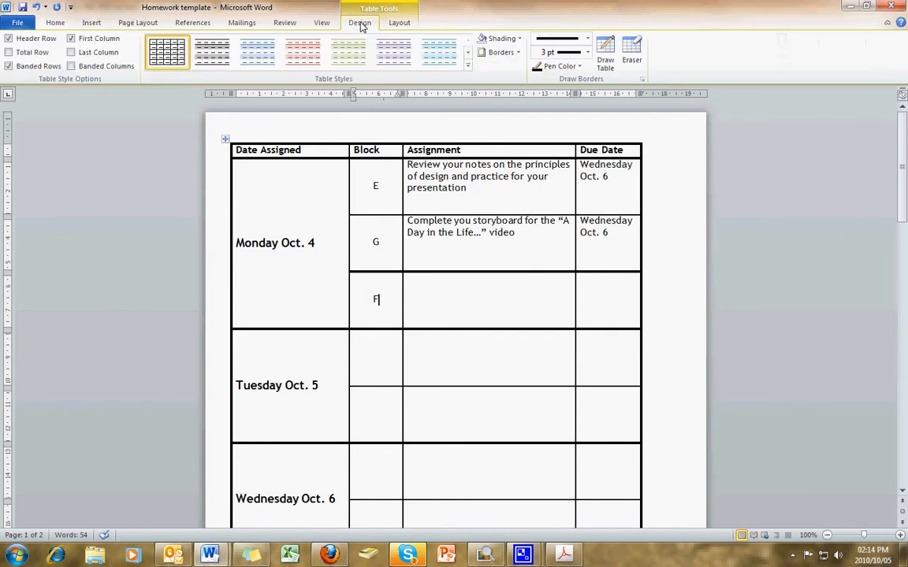
pyautogui.moveTo(483, 89)
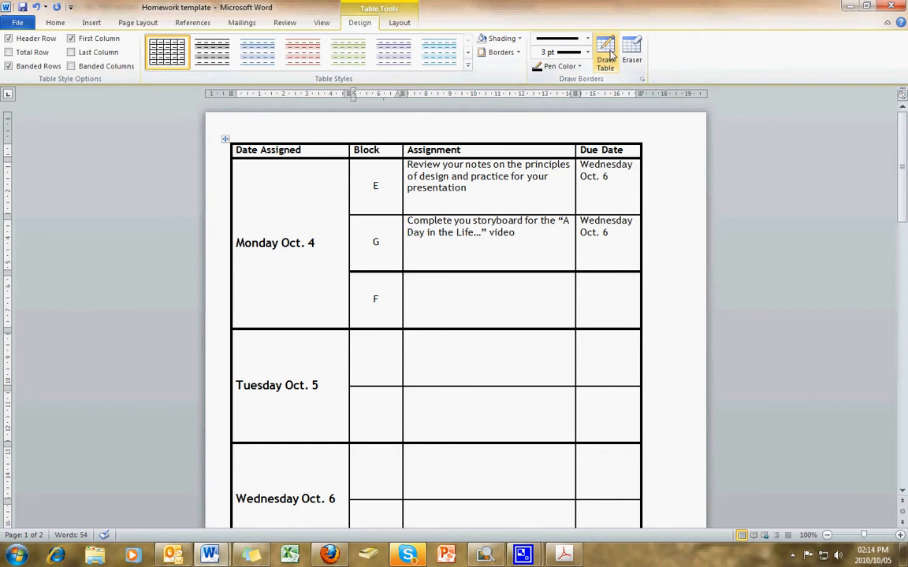
pyautogui.click(605, 55)
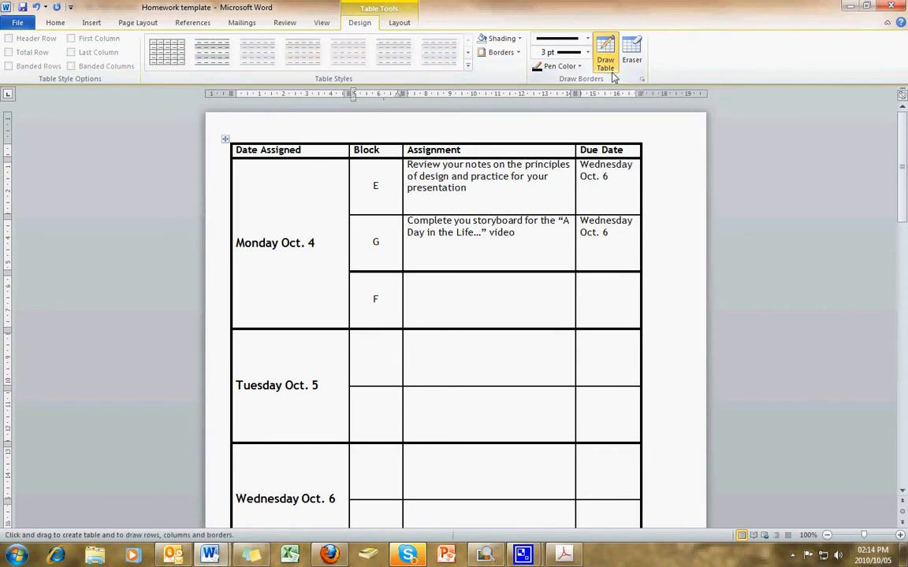
pyautogui.moveTo(586, 50)
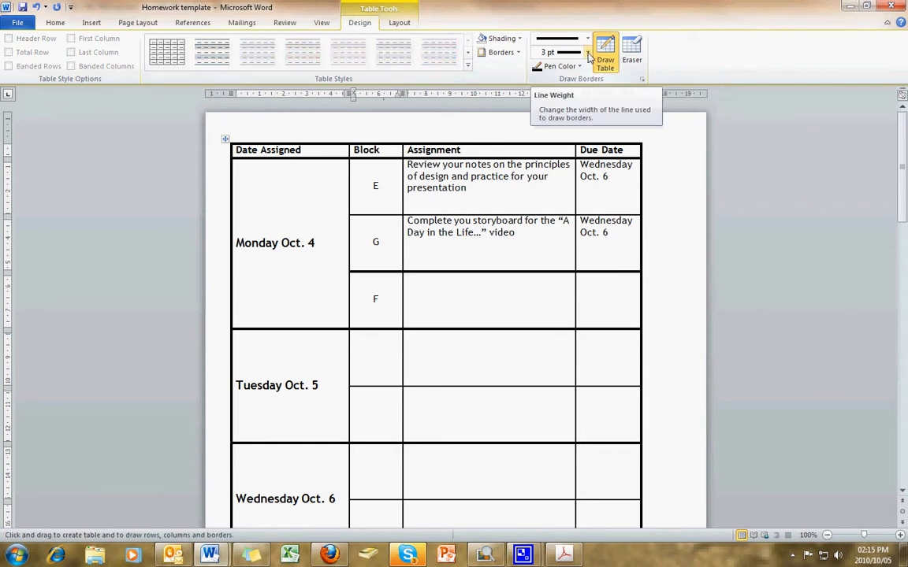
pyautogui.click(381, 300)
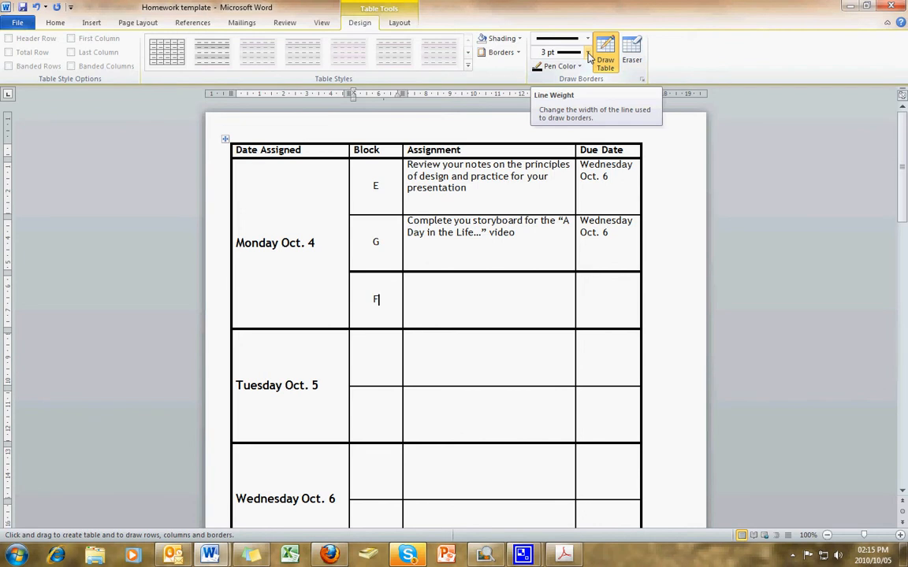
pyautogui.click(586, 38)
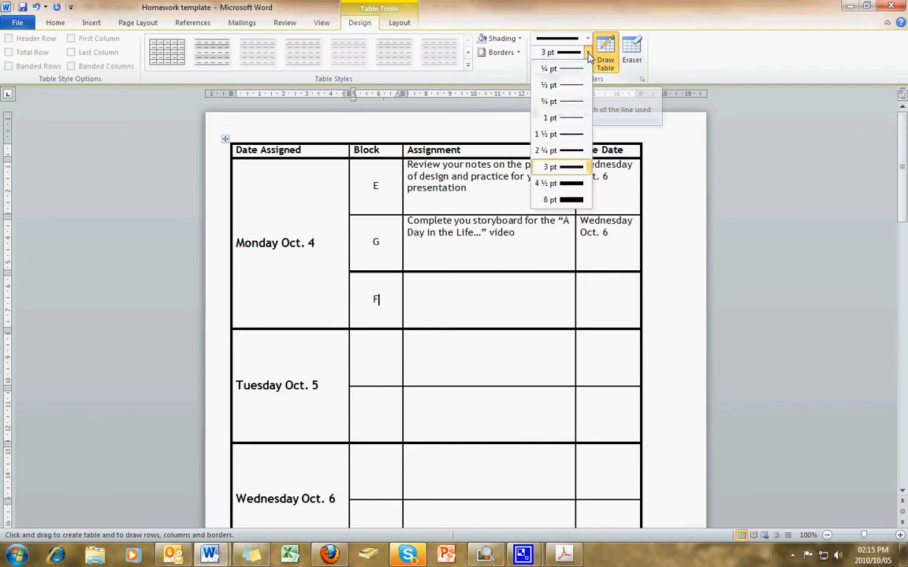
pyautogui.moveTo(561, 132)
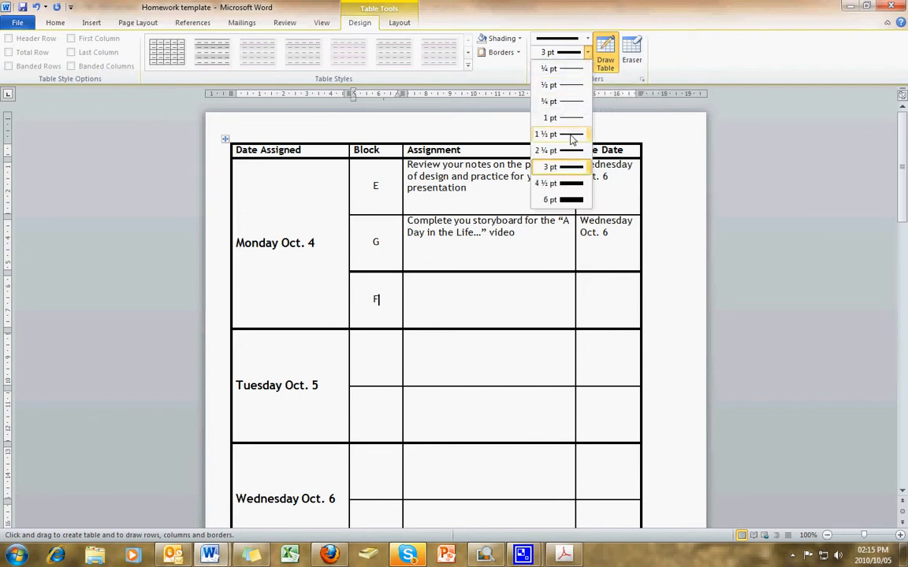
pyautogui.click(547, 134)
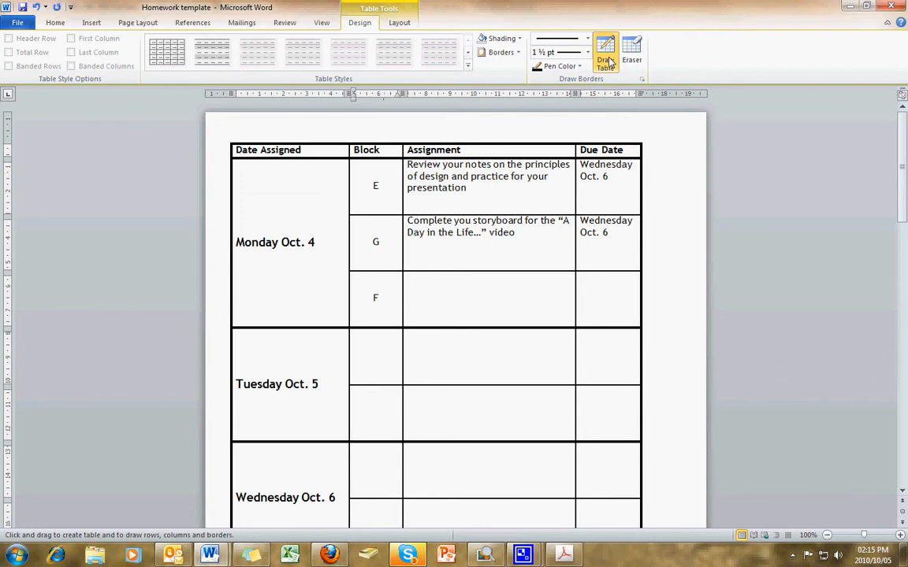
pyautogui.moveTo(606, 50)
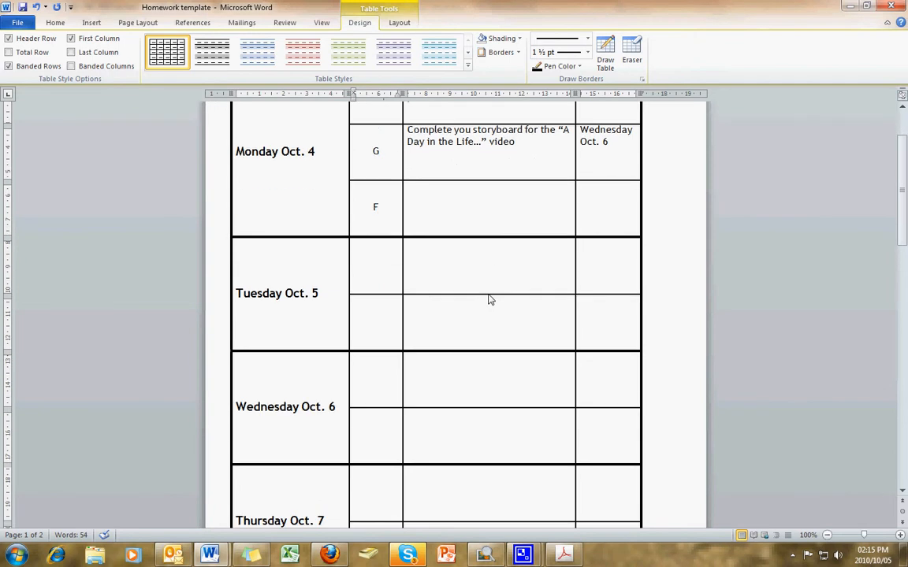
# Copy the whole homework table and switch to the Moodle course page in Firefox.
pyautogui.scroll(-3)
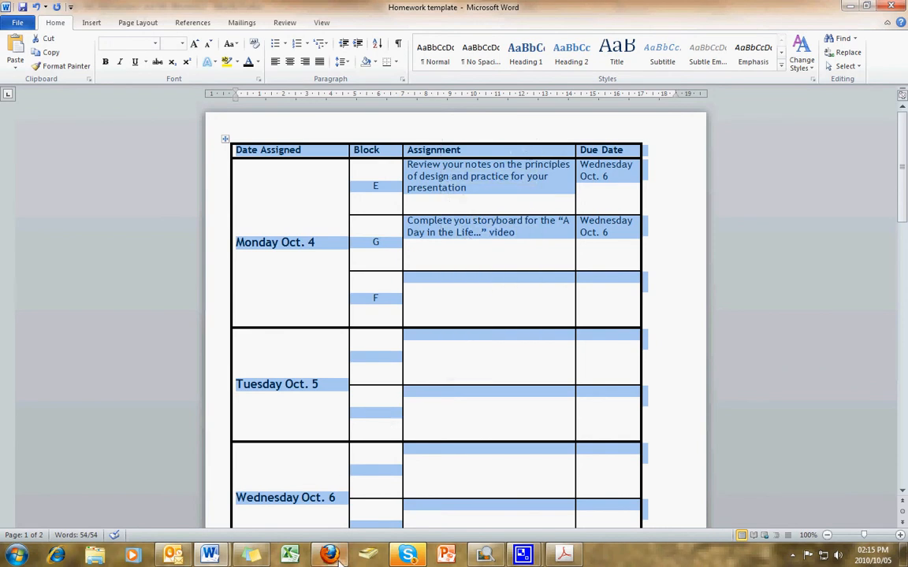
pyautogui.click(330, 555)
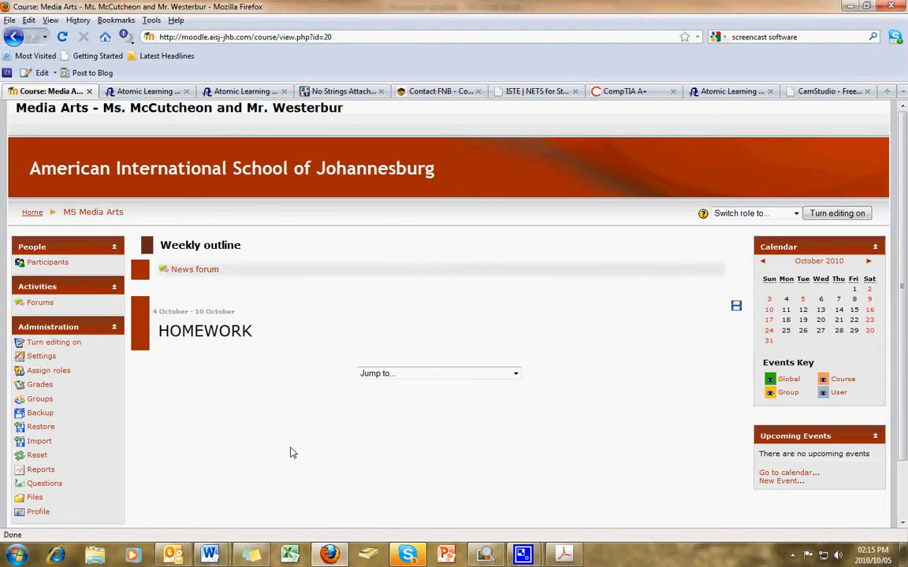
pyautogui.moveTo(334, 353)
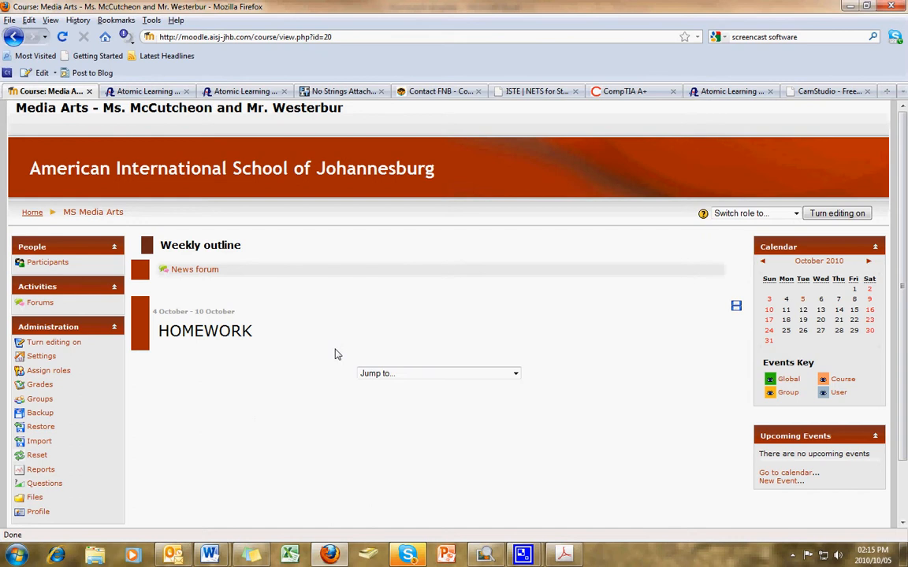
pyautogui.moveTo(384, 257)
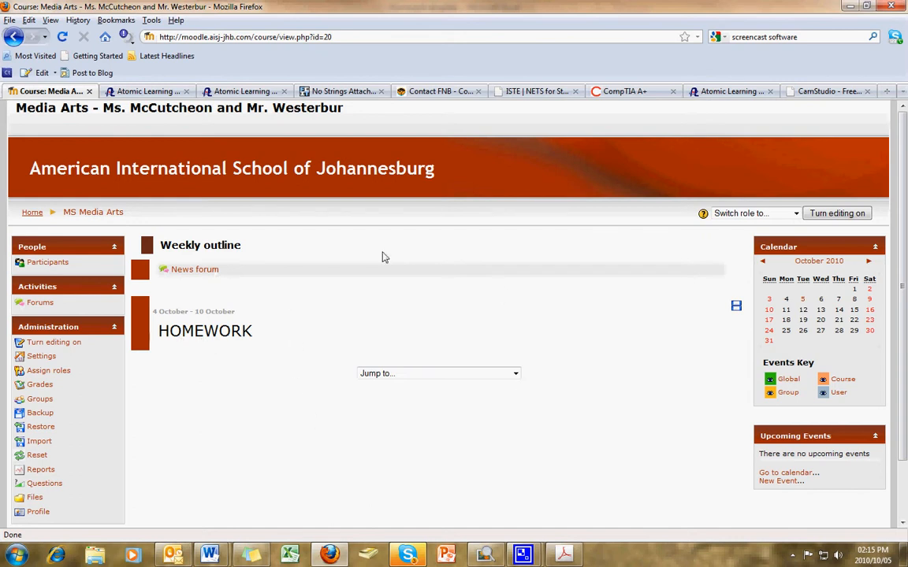
pyautogui.moveTo(575, 341)
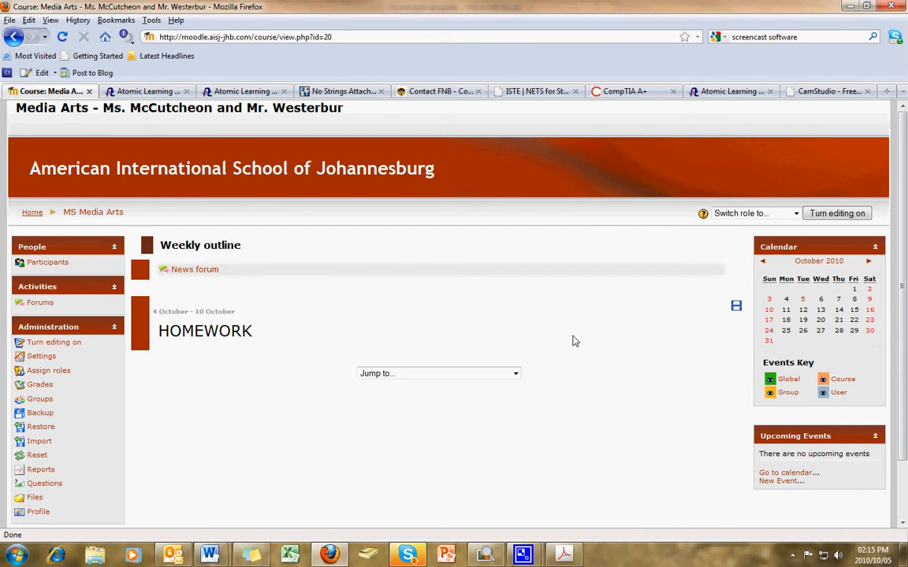
pyautogui.moveTo(101, 222)
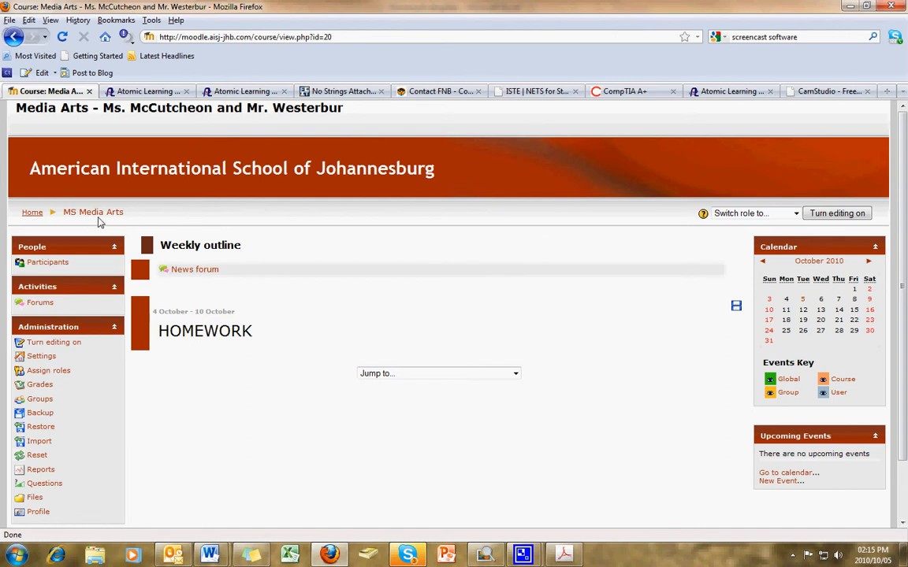
pyautogui.moveTo(82, 218)
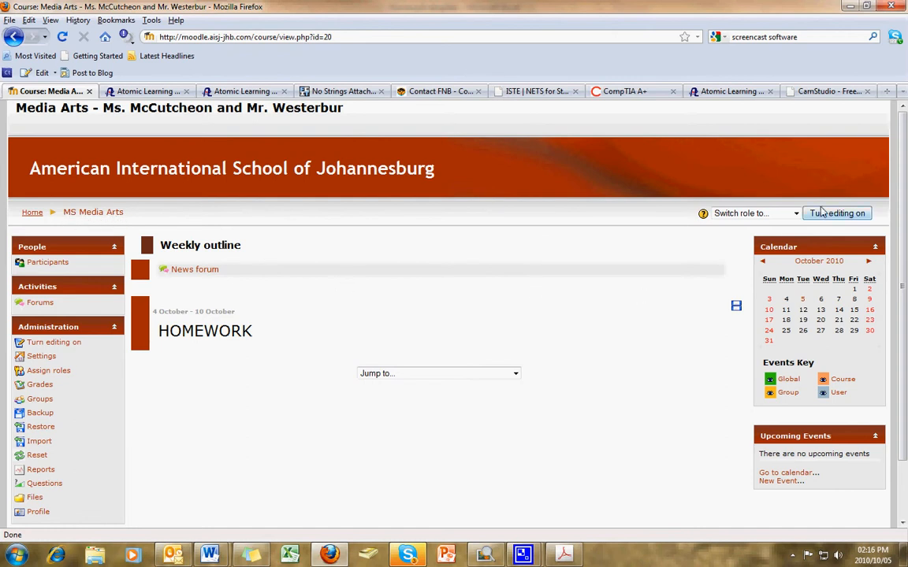
pyautogui.click(837, 212)
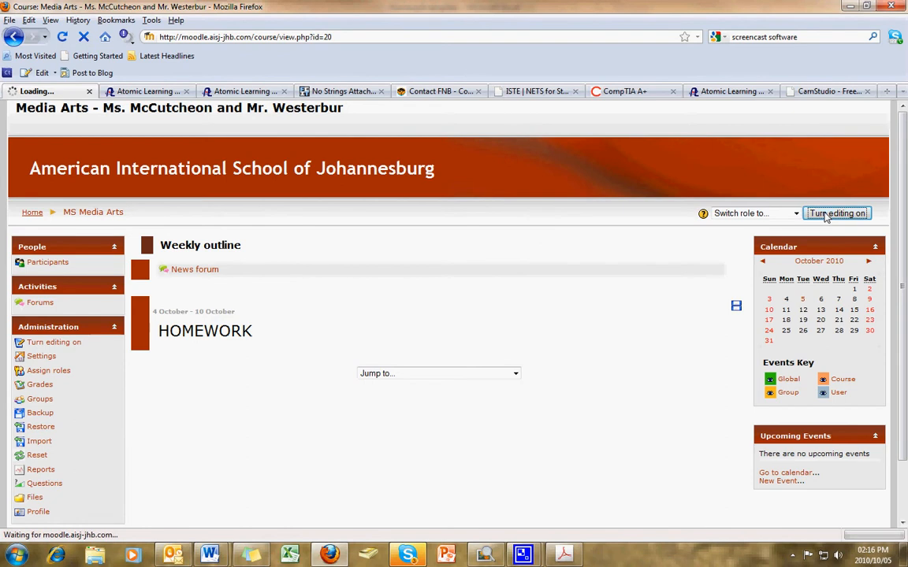
# Start editing the HOMEWORK week's summary on the Media Arts course.
pyautogui.click(835, 213)
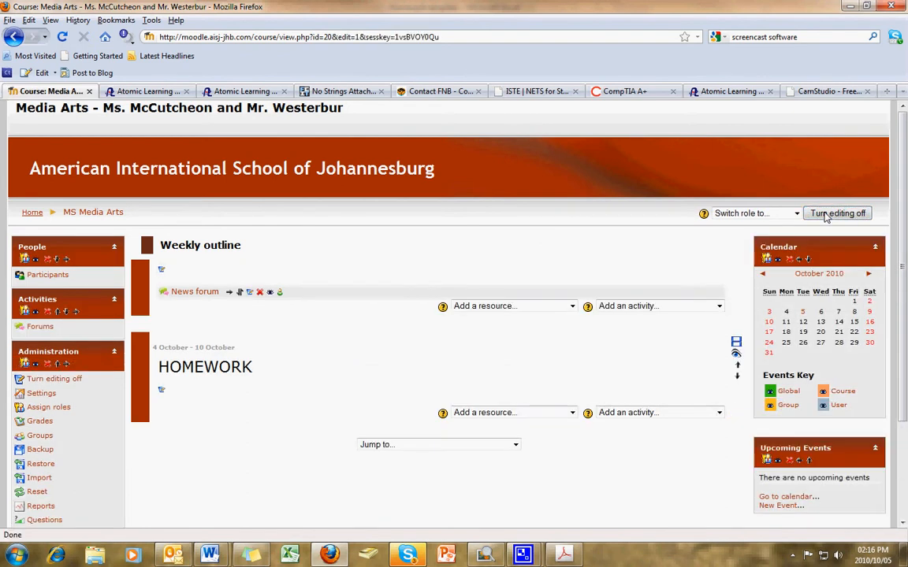
pyautogui.moveTo(166, 402)
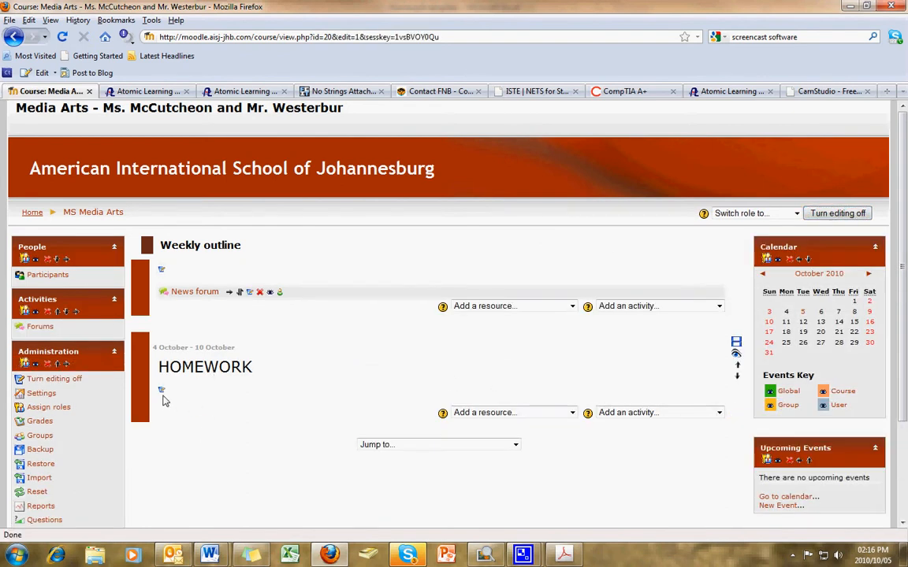
pyautogui.moveTo(183, 406)
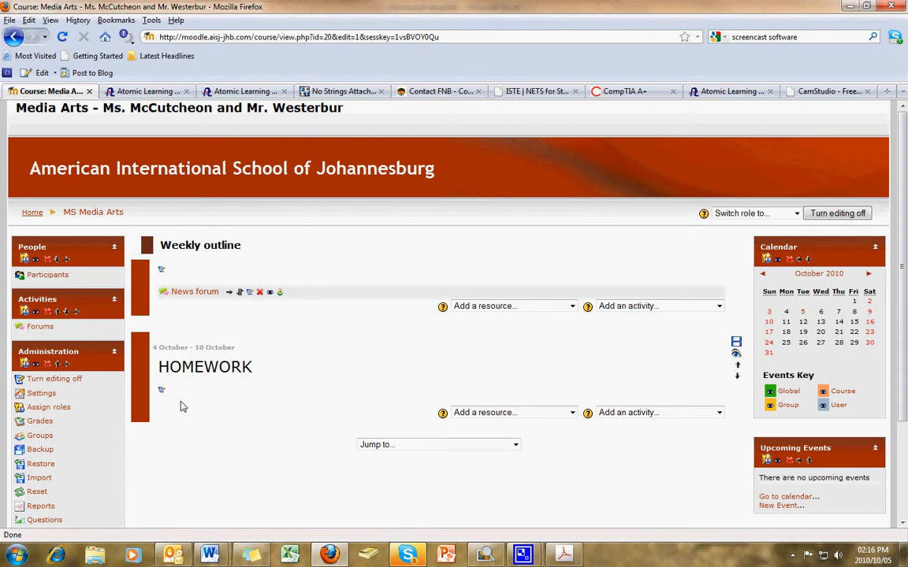
pyautogui.moveTo(209, 366)
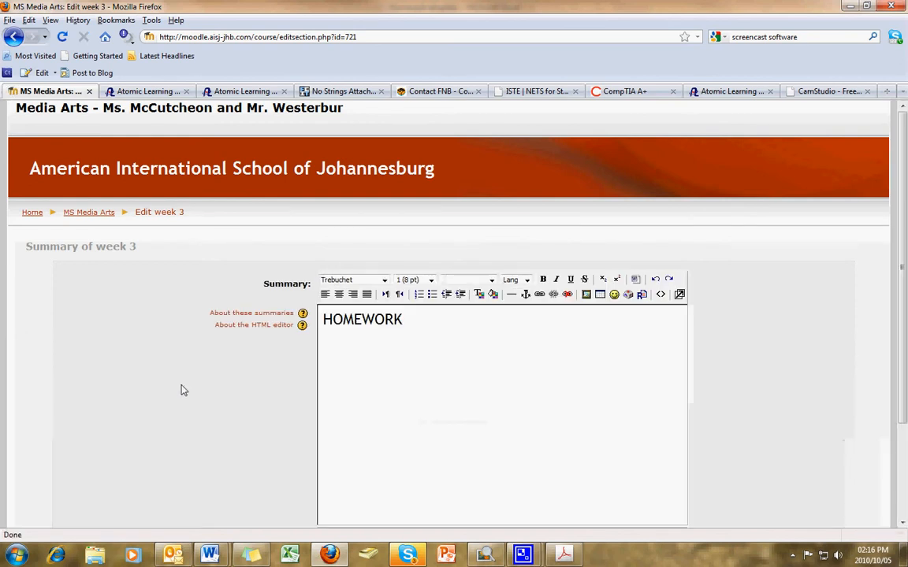
# Paste the Monday Oct. 4 homework table below the HOMEWORK heading in the summary editor.
pyautogui.scroll(-3)
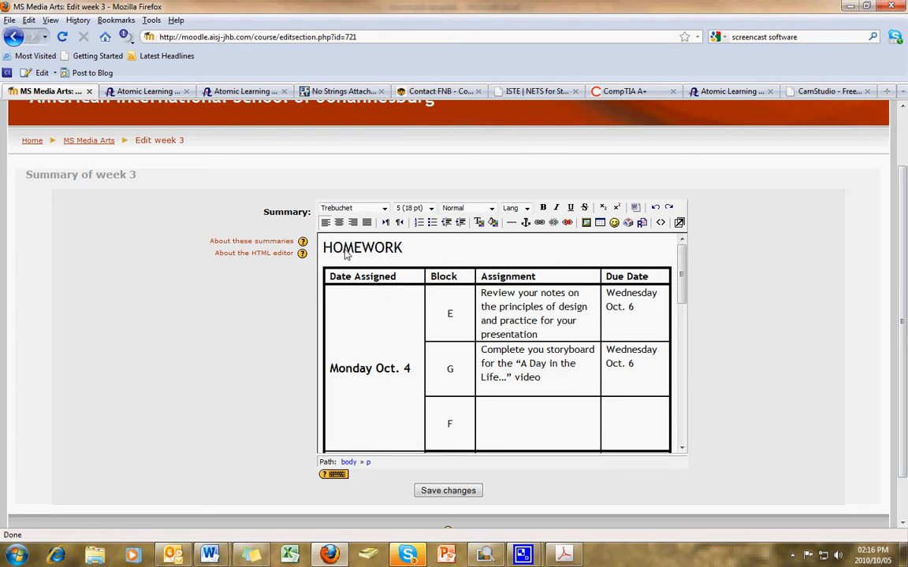
pyautogui.moveTo(432, 331)
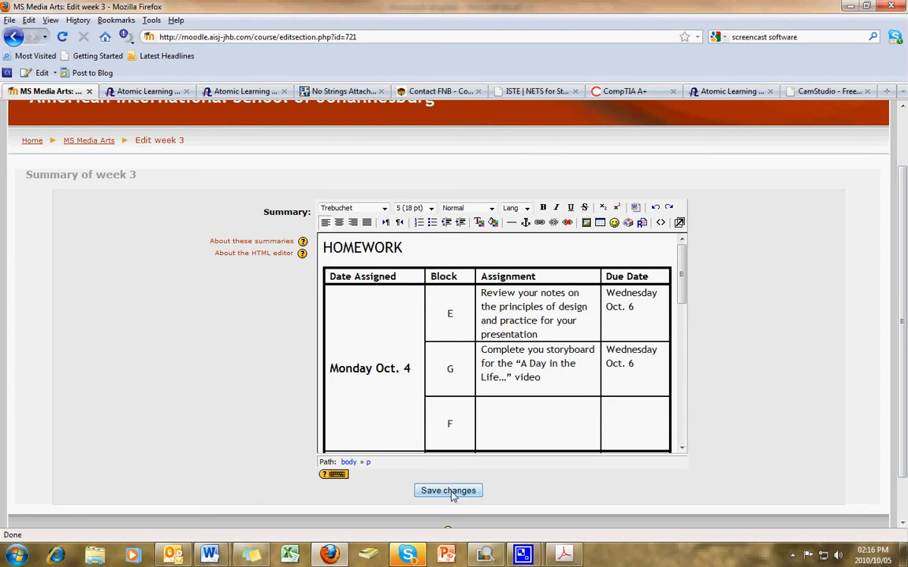
pyautogui.moveTo(454, 361)
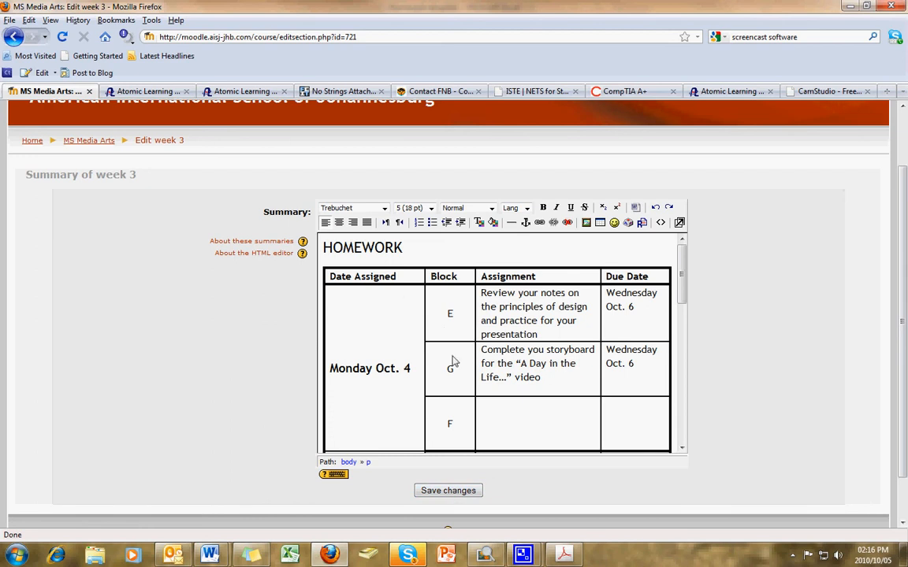
pyautogui.moveTo(482, 298)
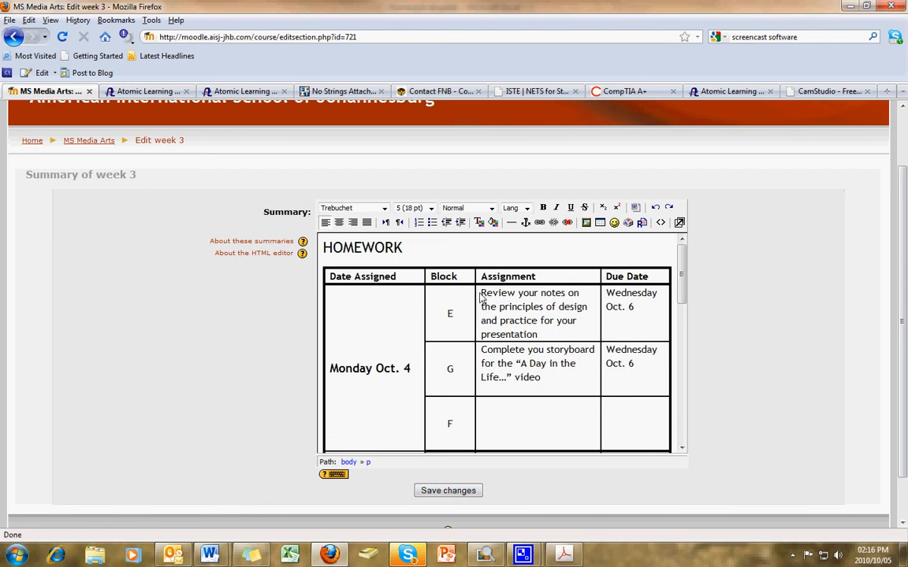
# Color the Monday E block assignment red and the G block assignment blue.
pyautogui.moveTo(482, 291); pyautogui.dragTo(536, 334)
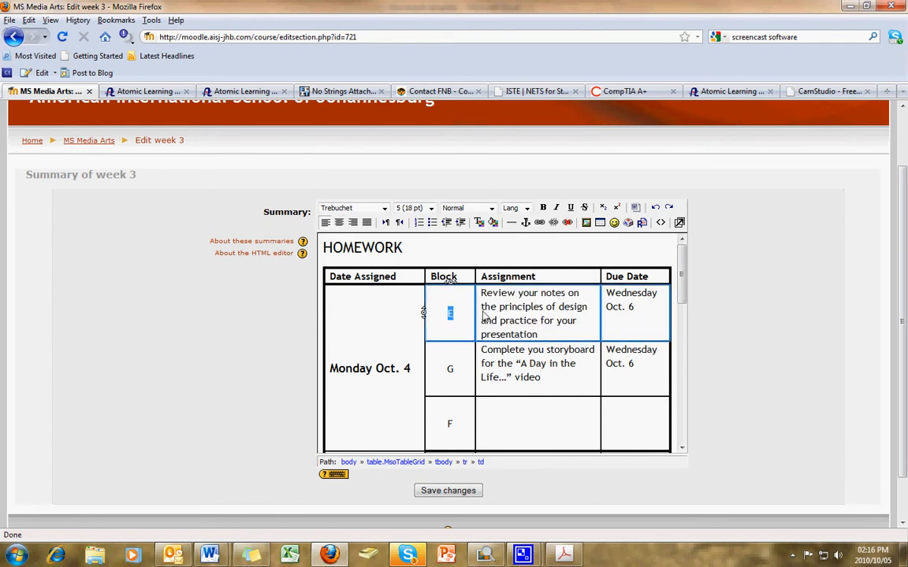
pyautogui.moveTo(613, 317)
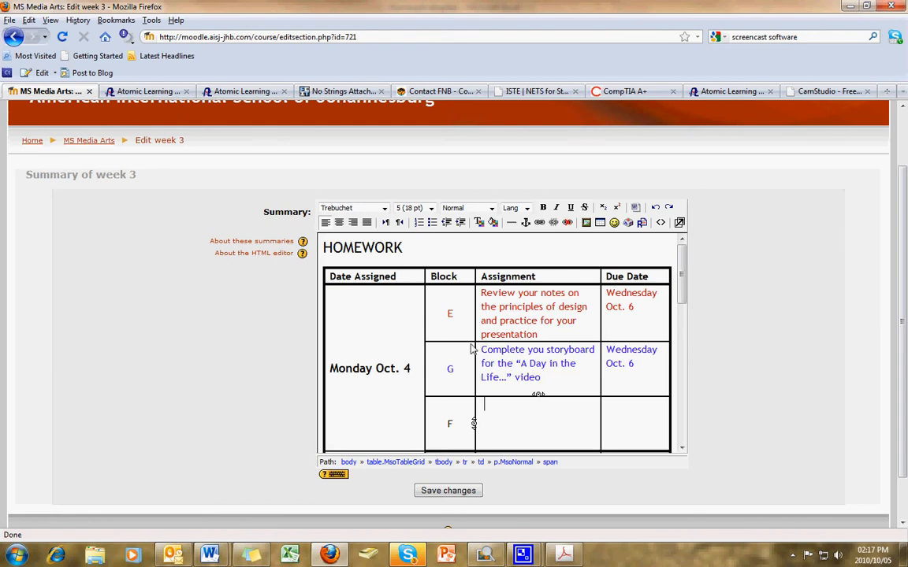
pyautogui.moveTo(495, 419)
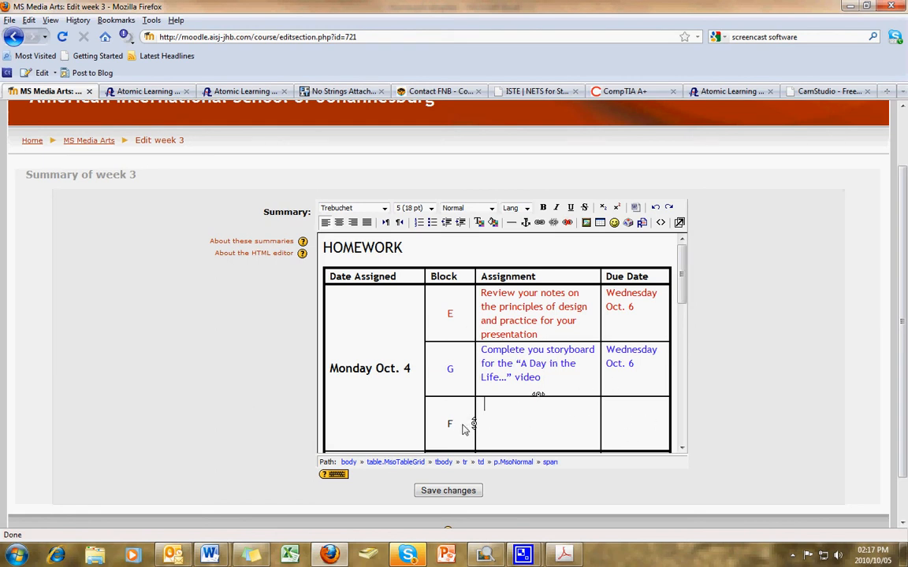
pyautogui.moveTo(387, 402)
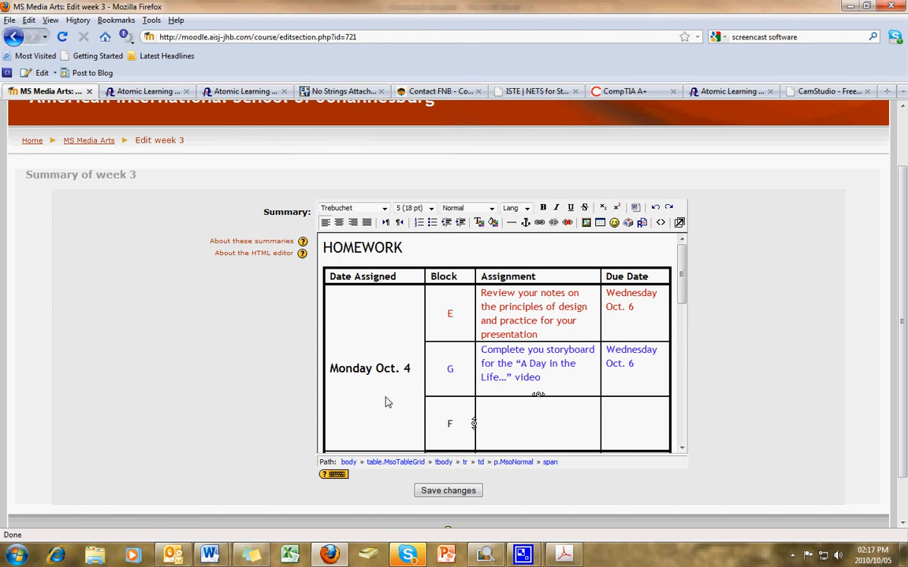
pyautogui.scroll(-3)
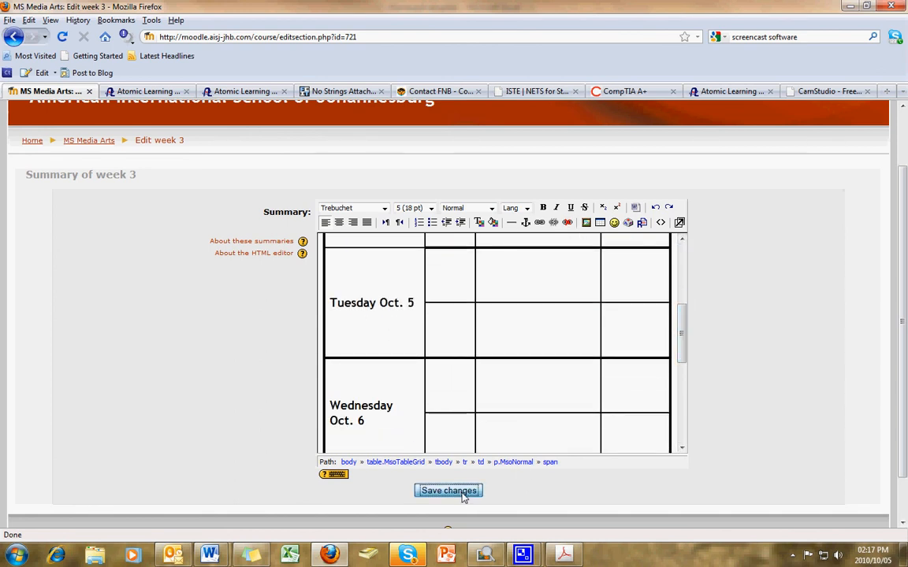
# Save the week summary so the colored homework table appears on the course page.
pyautogui.click(447, 490)
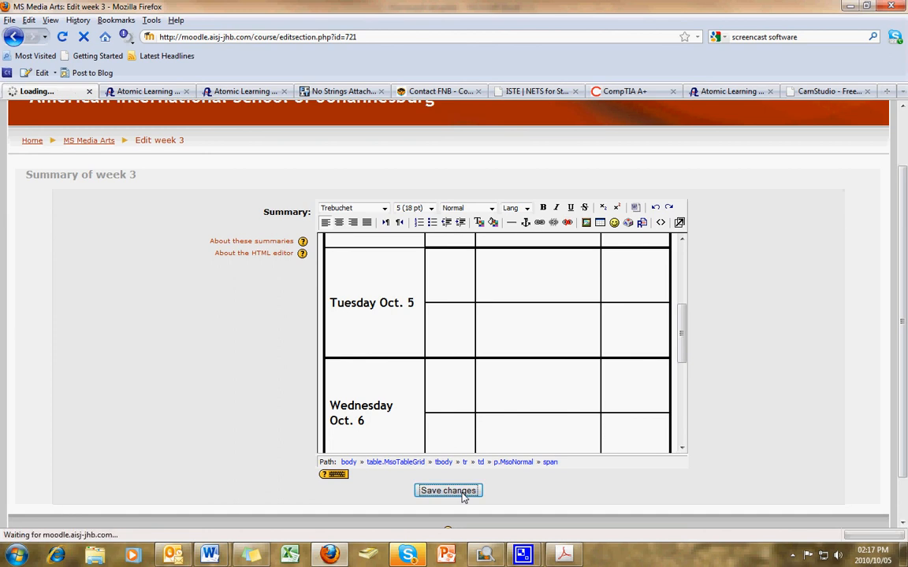
pyautogui.click(447, 490)
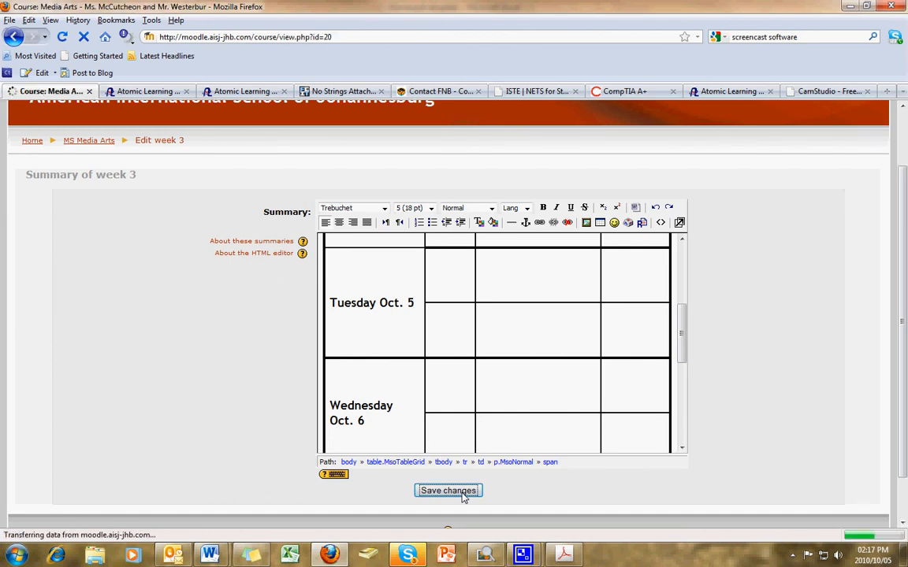
pyautogui.click(448, 490)
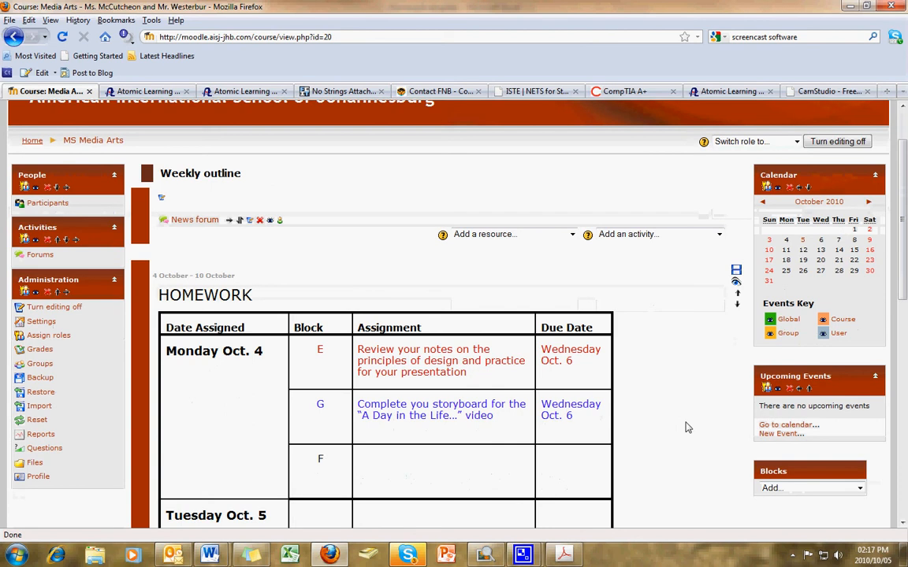
pyautogui.scroll(-3)
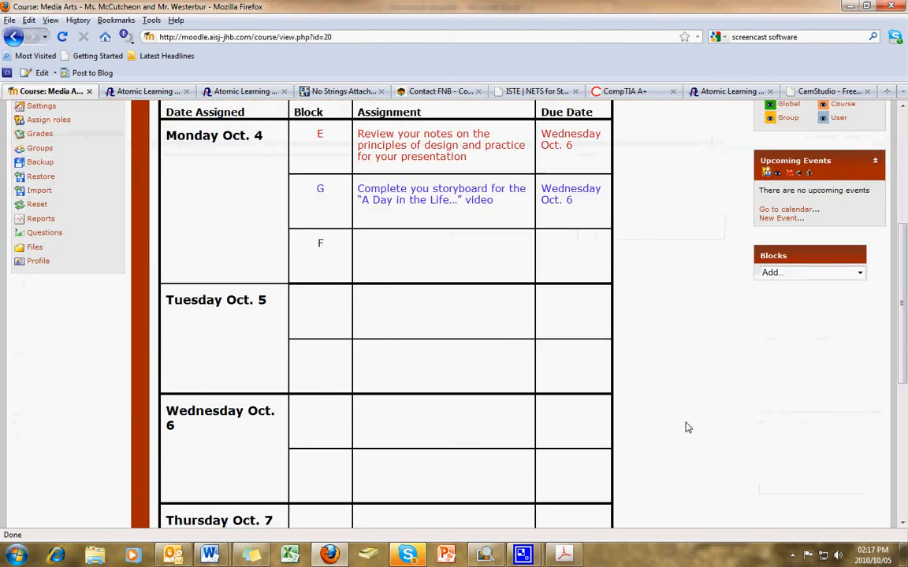